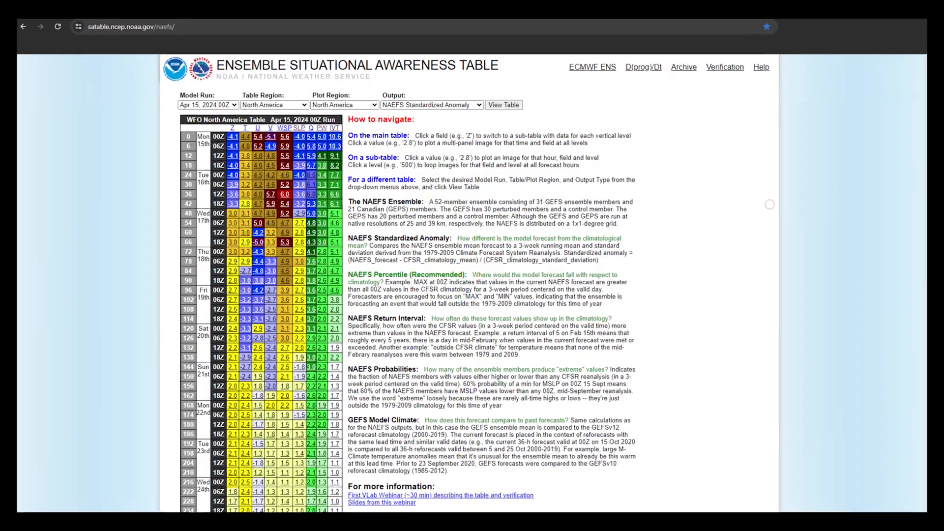
pyautogui.scroll(-3)
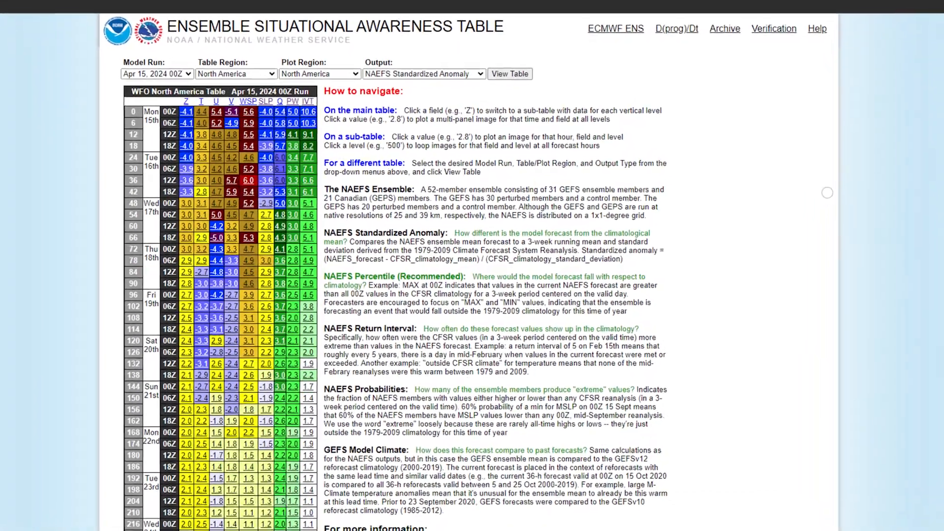